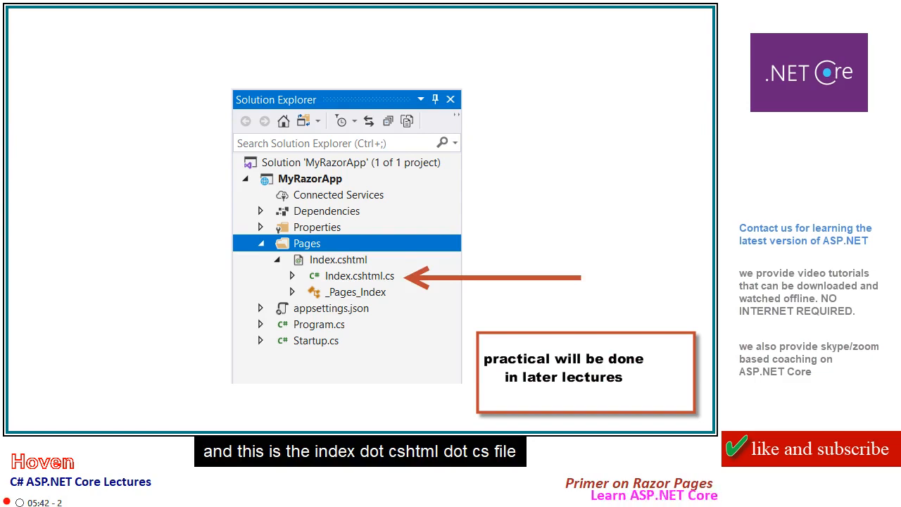
Show the IndexModel class with its empty OnGet method from Index.cshtml.cs in the editor
{"action": "double_click", "coordinate": [359, 275]}
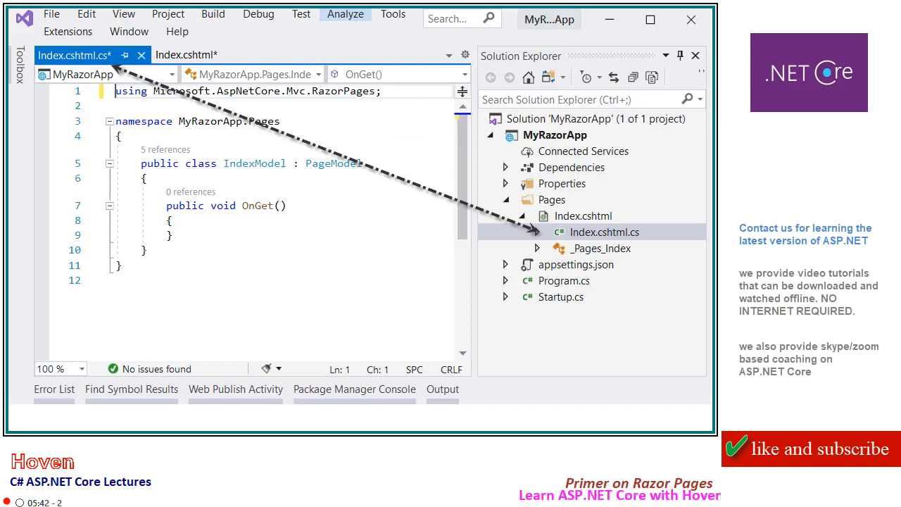